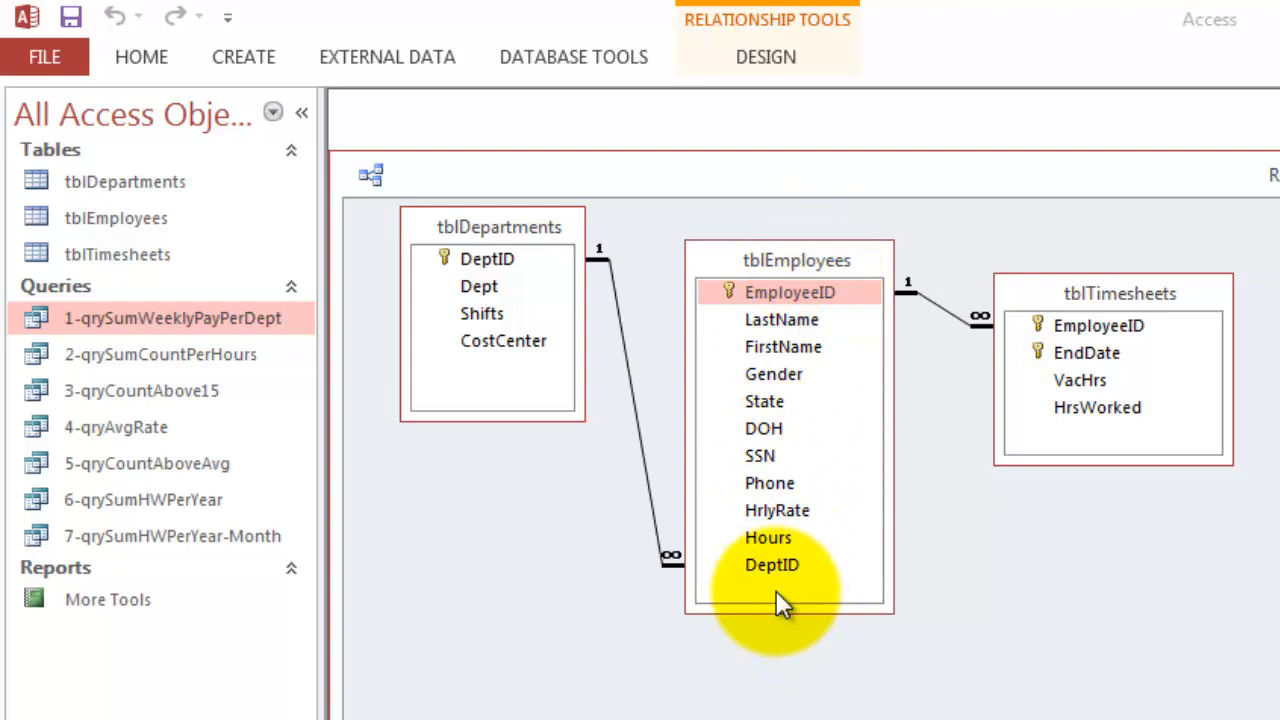
mouse_move(780, 578)
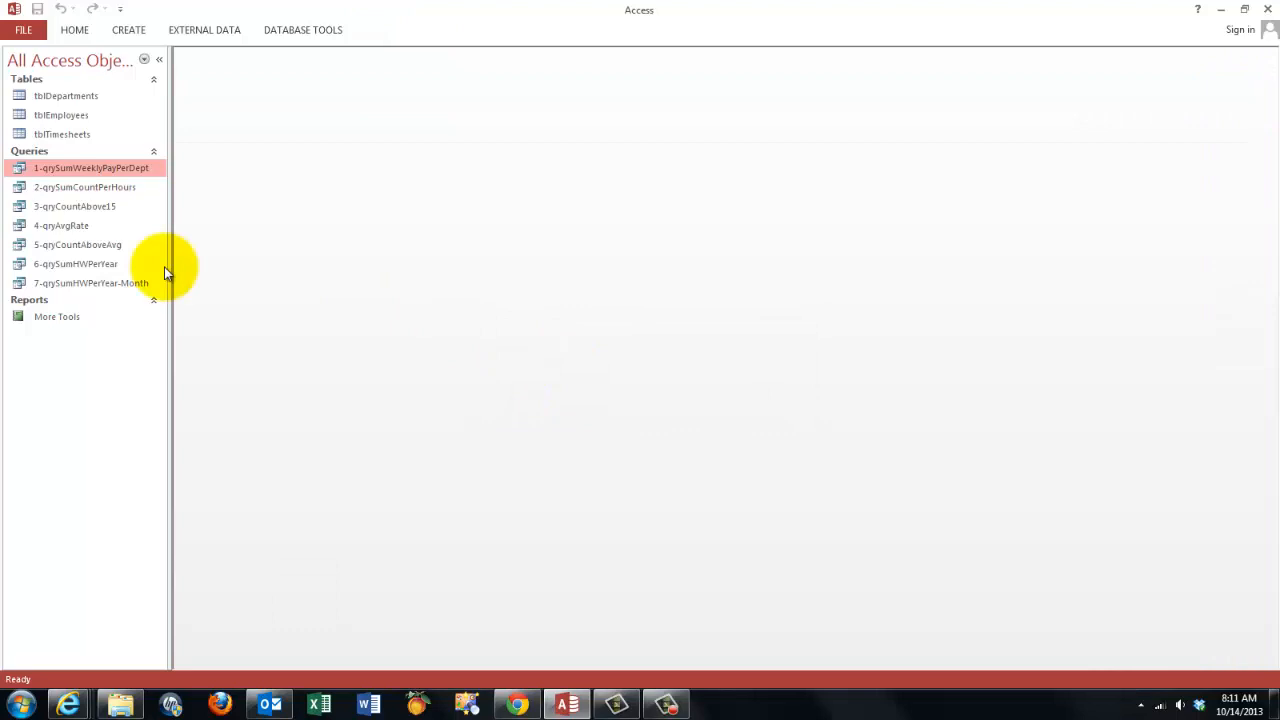
Open 1-qrySumWeeklyPayPerDept and zoom on the DeptWeekly expression Sum([Hours]*[HrlyRate]).
double_click(91, 167)
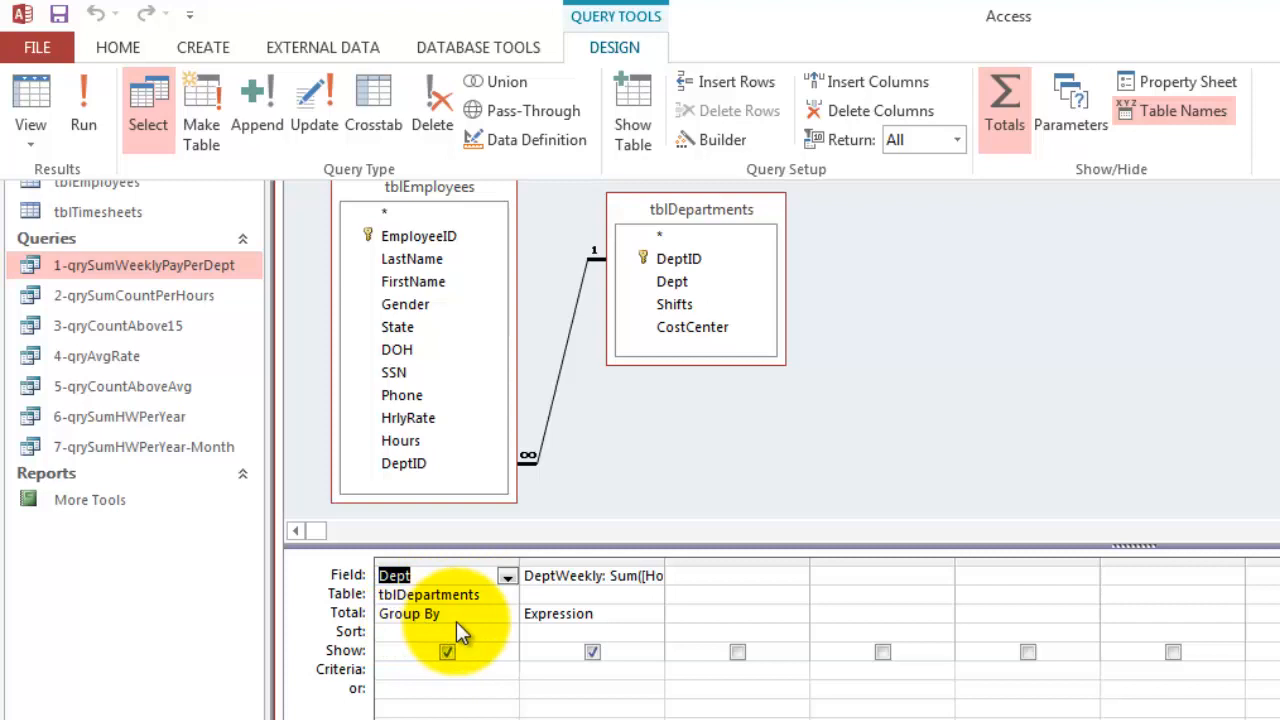
right_click(580, 575)
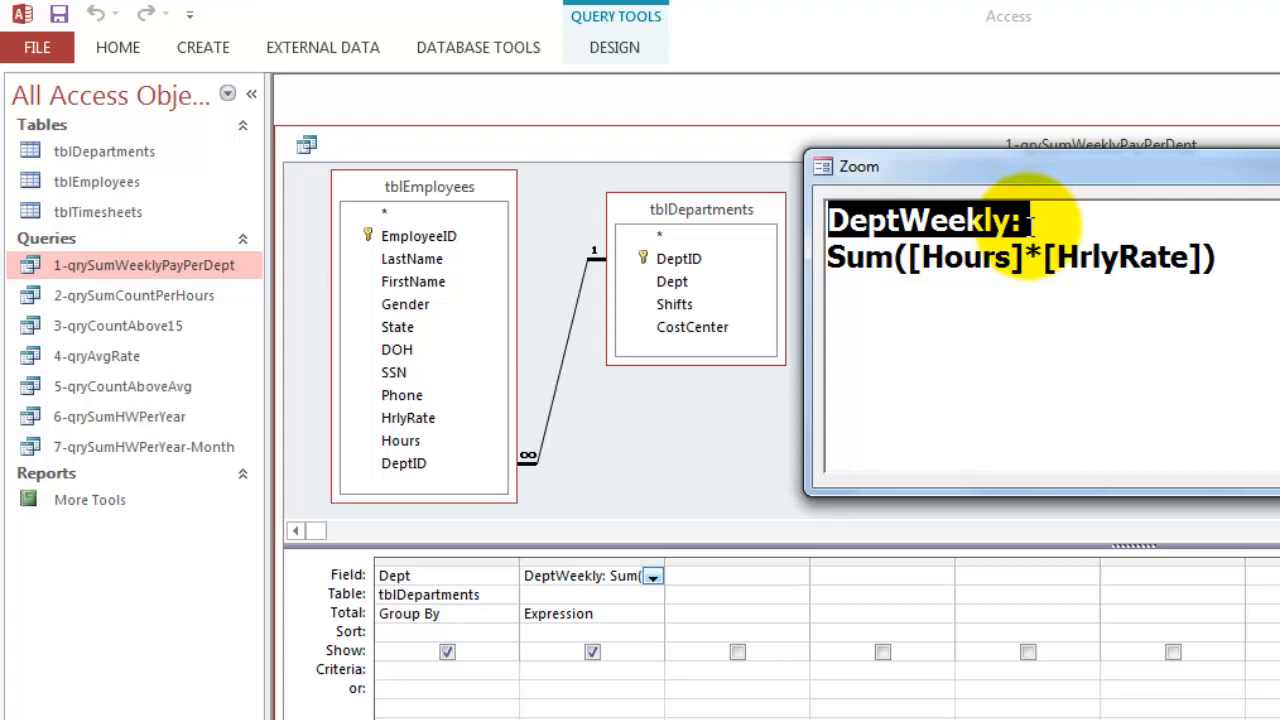
mouse_move(1165, 267)
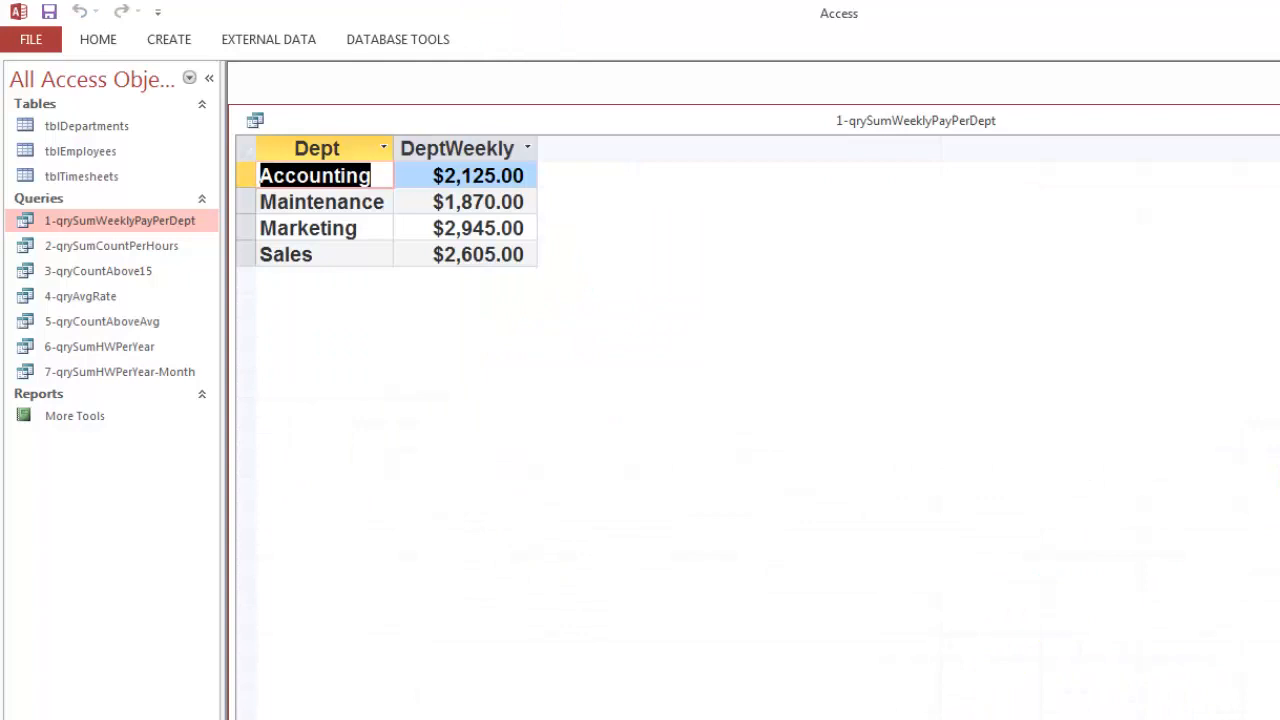
Open 2-qrySumCountPerHours and inspect the Count and SumHrs expressions and Total row.
double_click(111, 245)
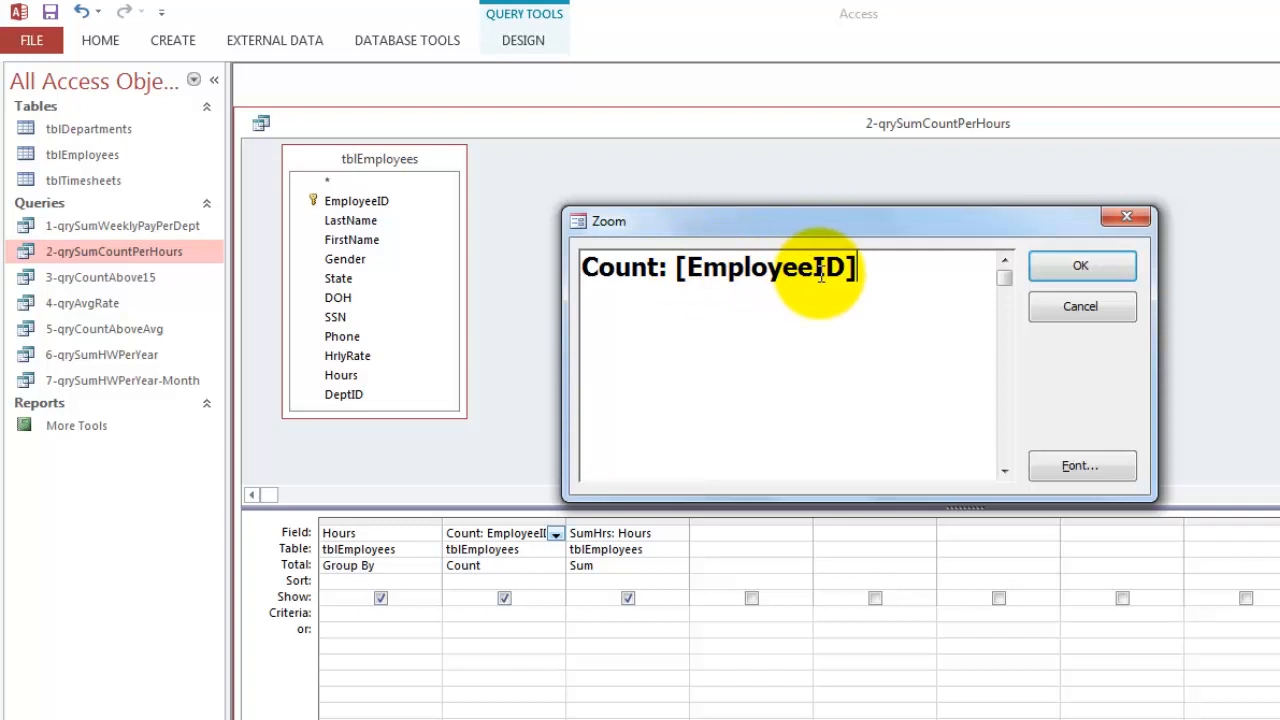
click(1080, 265)
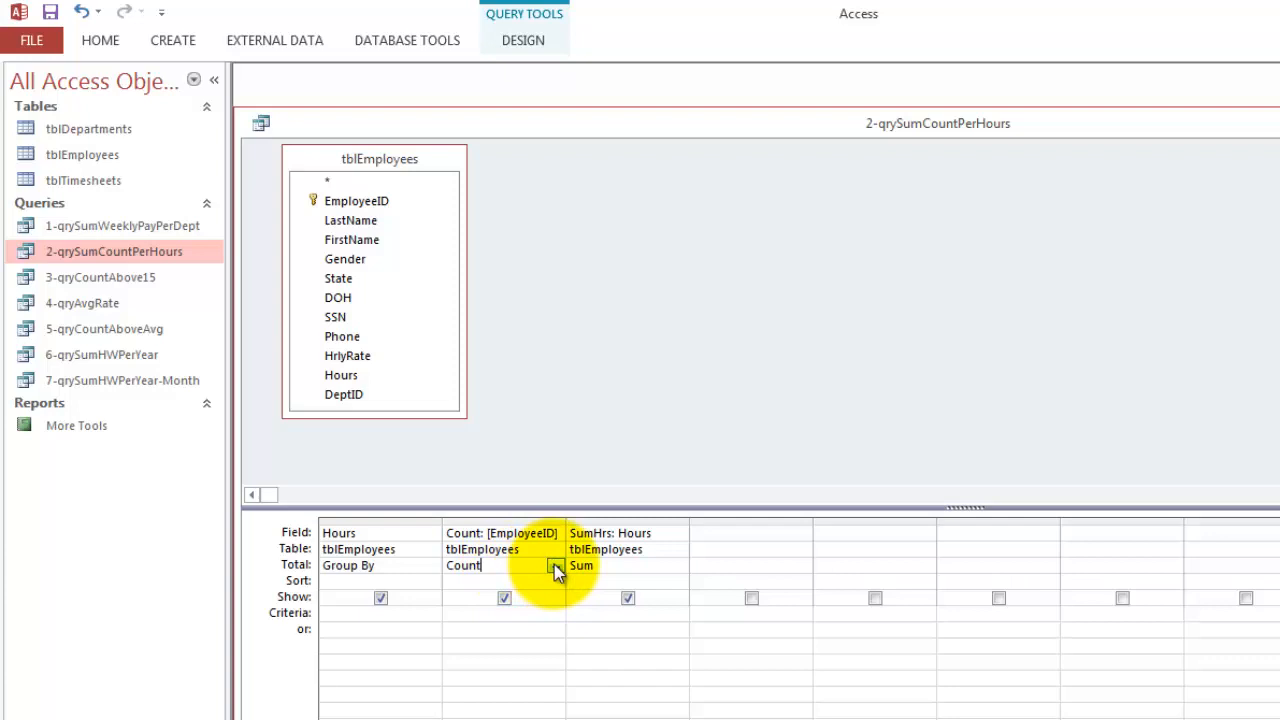
click(555, 565)
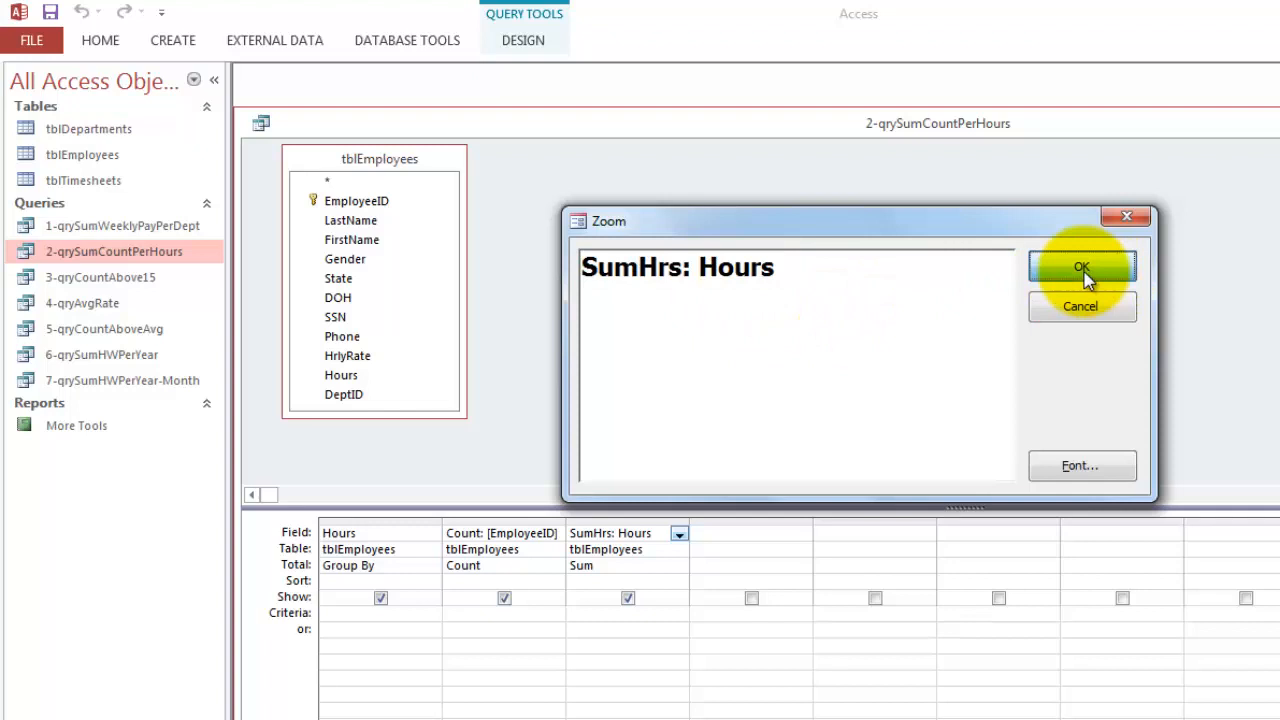
click(1081, 267)
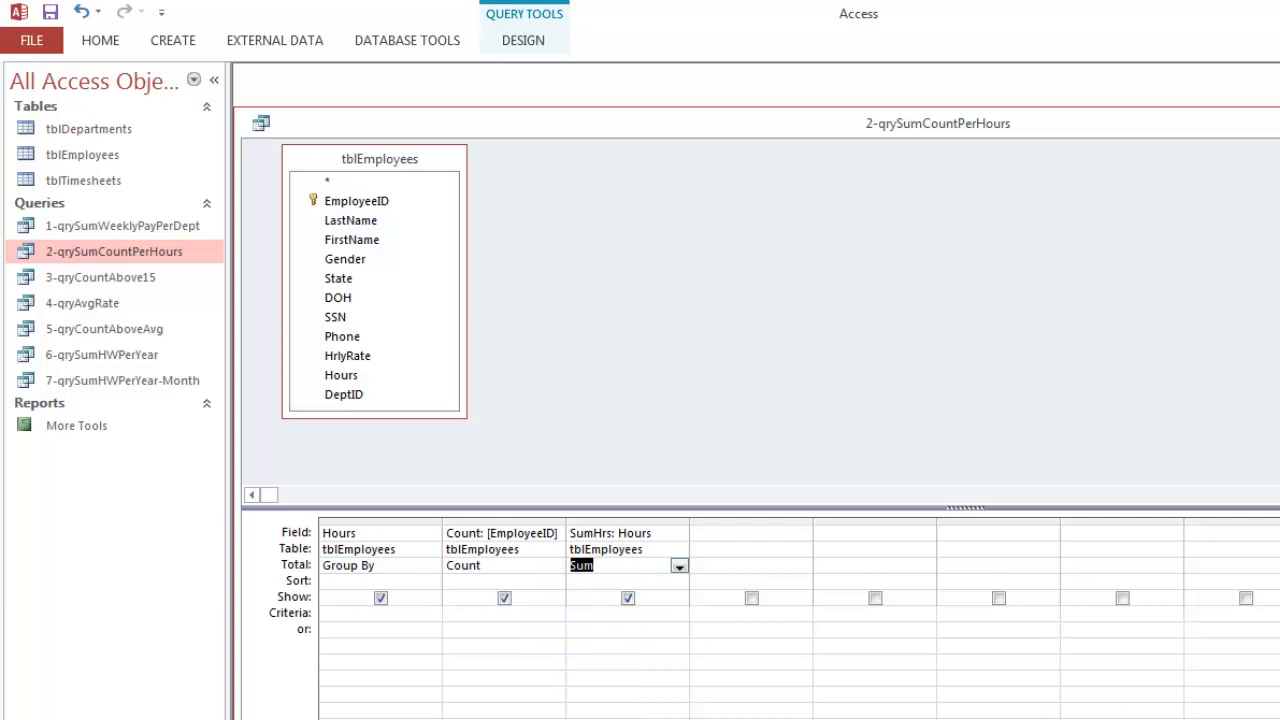
Run 3-qryCountAbove15, which returns 9, then switch it to Design view.
double_click(100, 277)
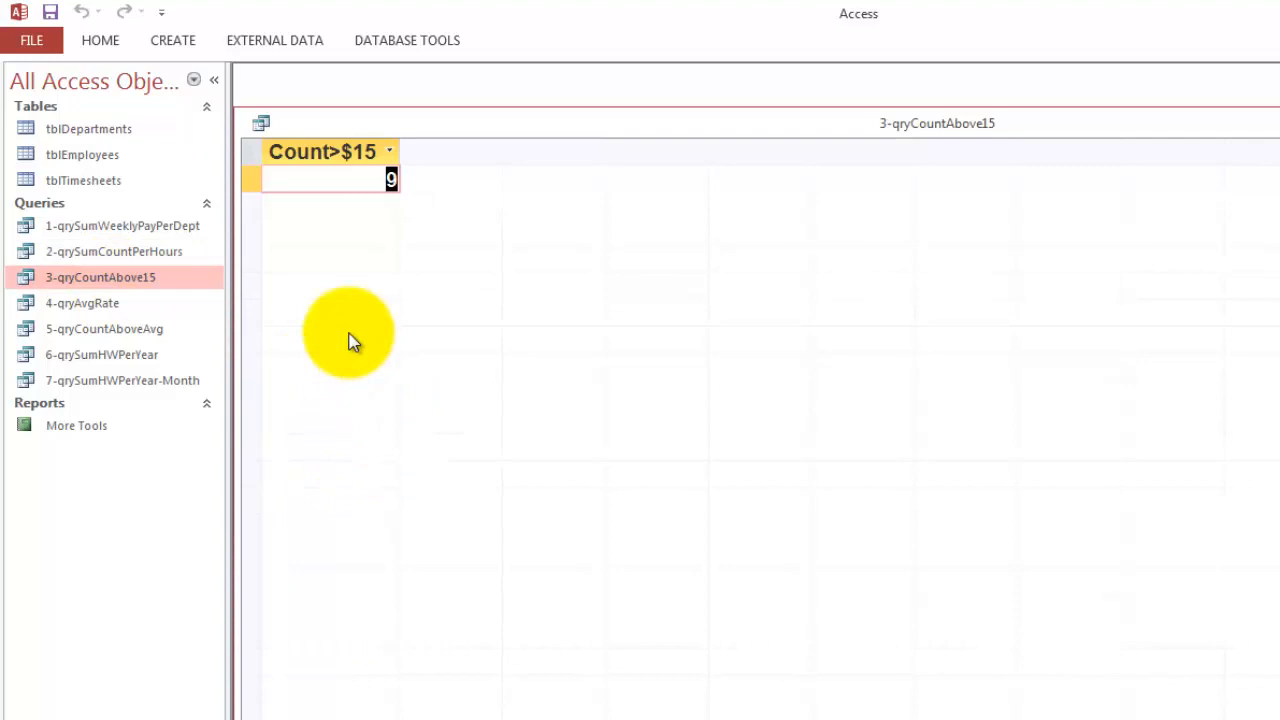
mouse_move(345, 345)
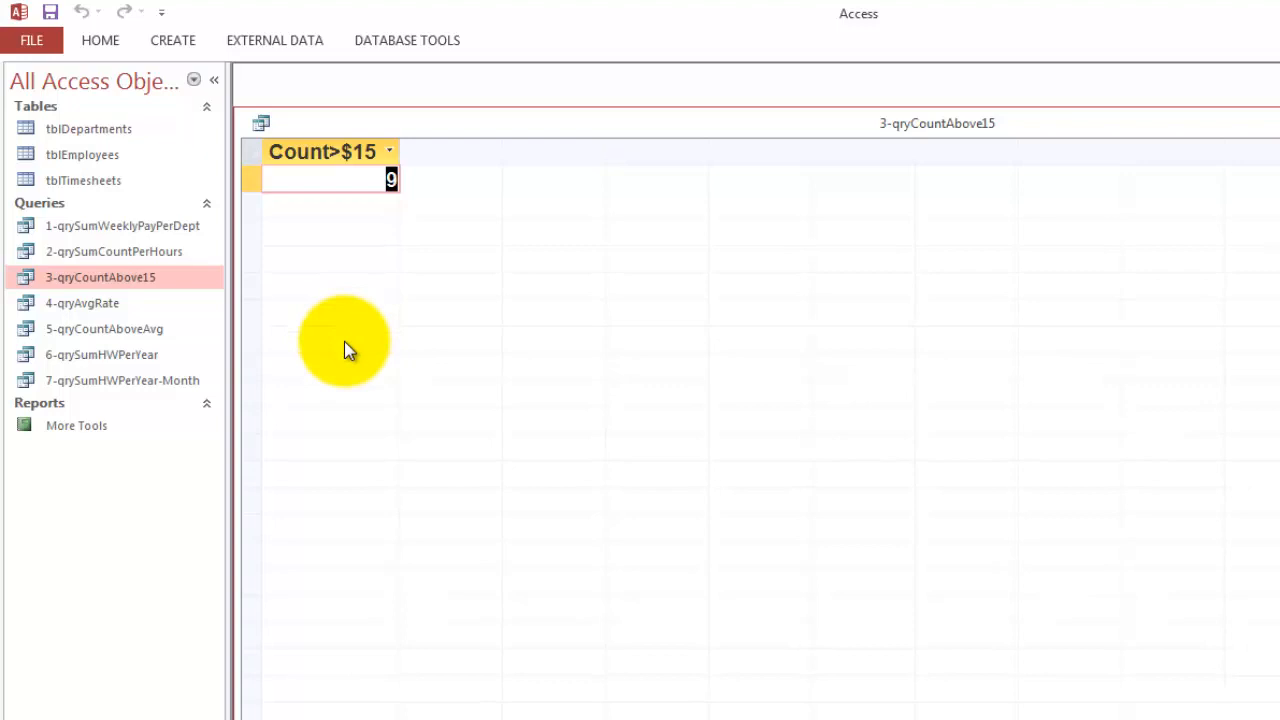
click(261, 122)
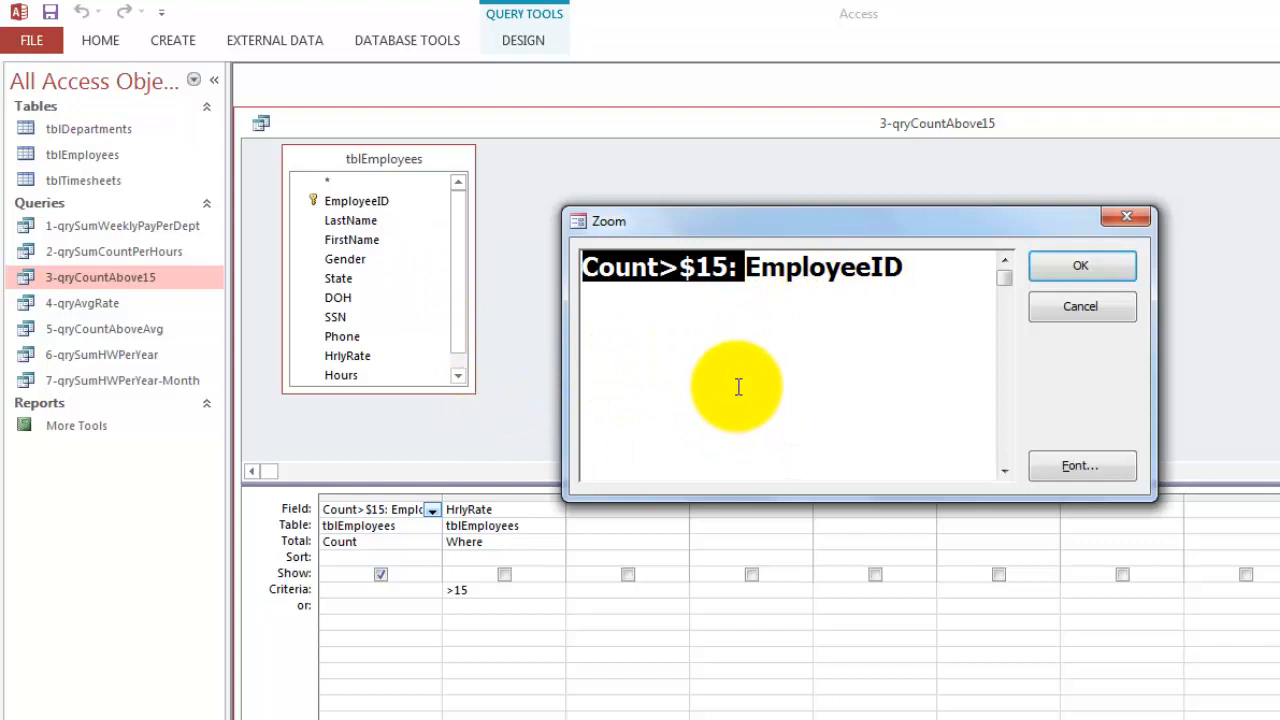
mouse_move(818, 280)
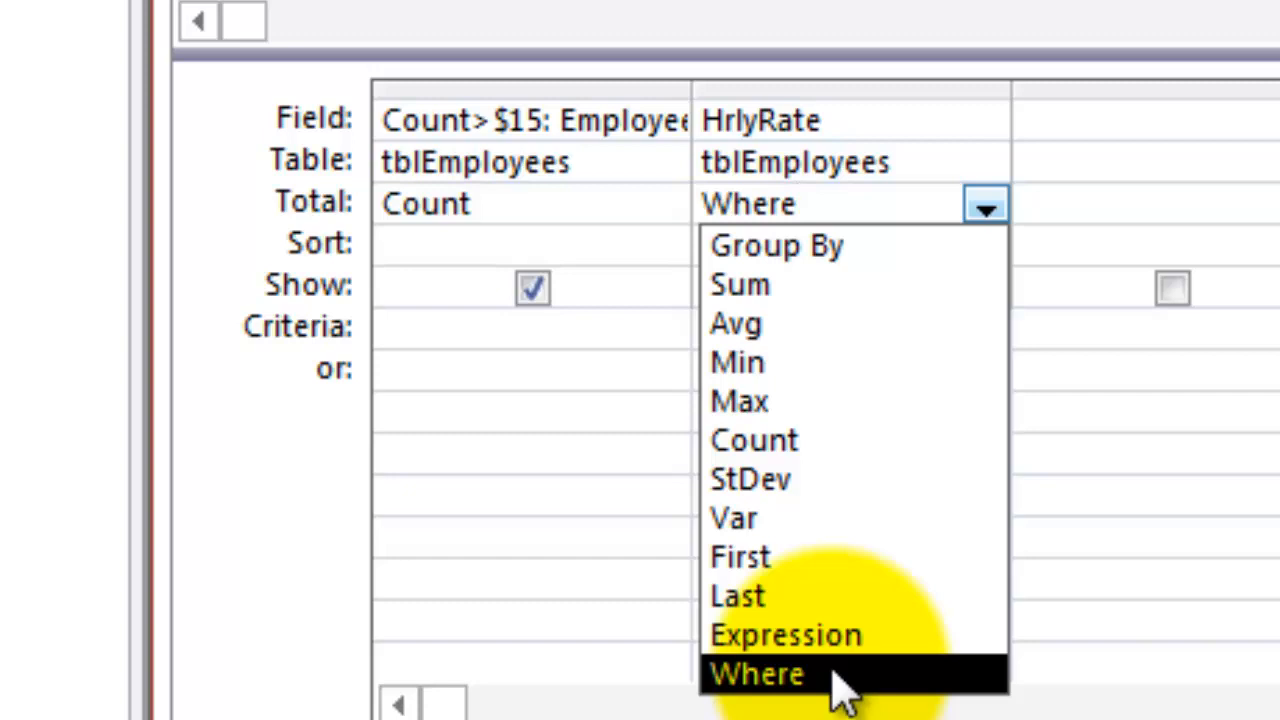
Keep HrlyRate's Total as Where, then run 4-qryAvgRate showing AvgRate $17.47.
click(757, 673)
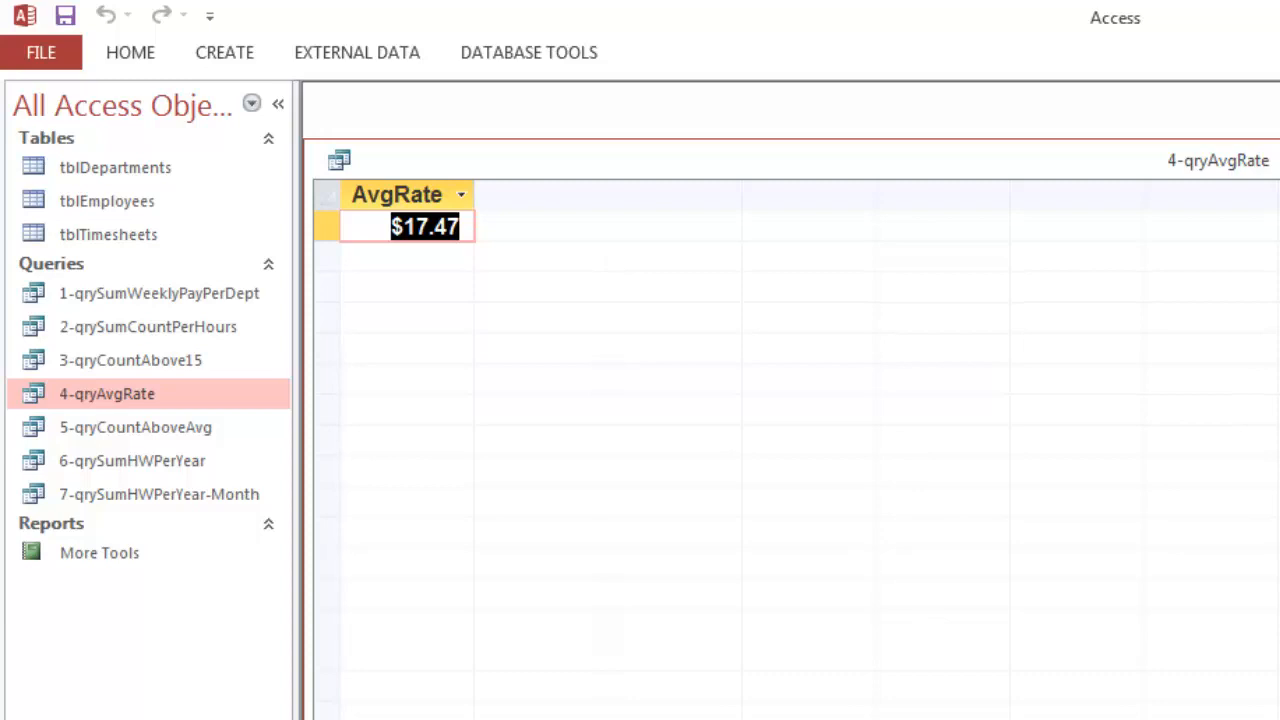
click(339, 160)
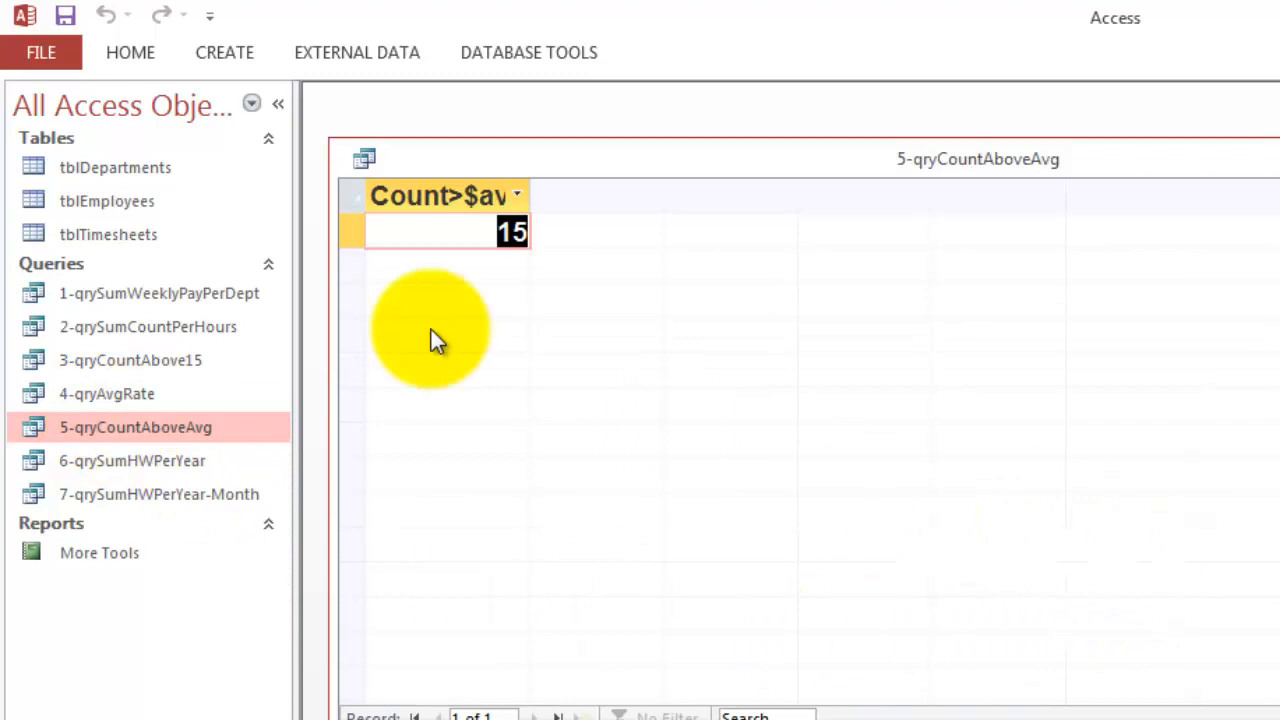
mouse_move(770, 540)
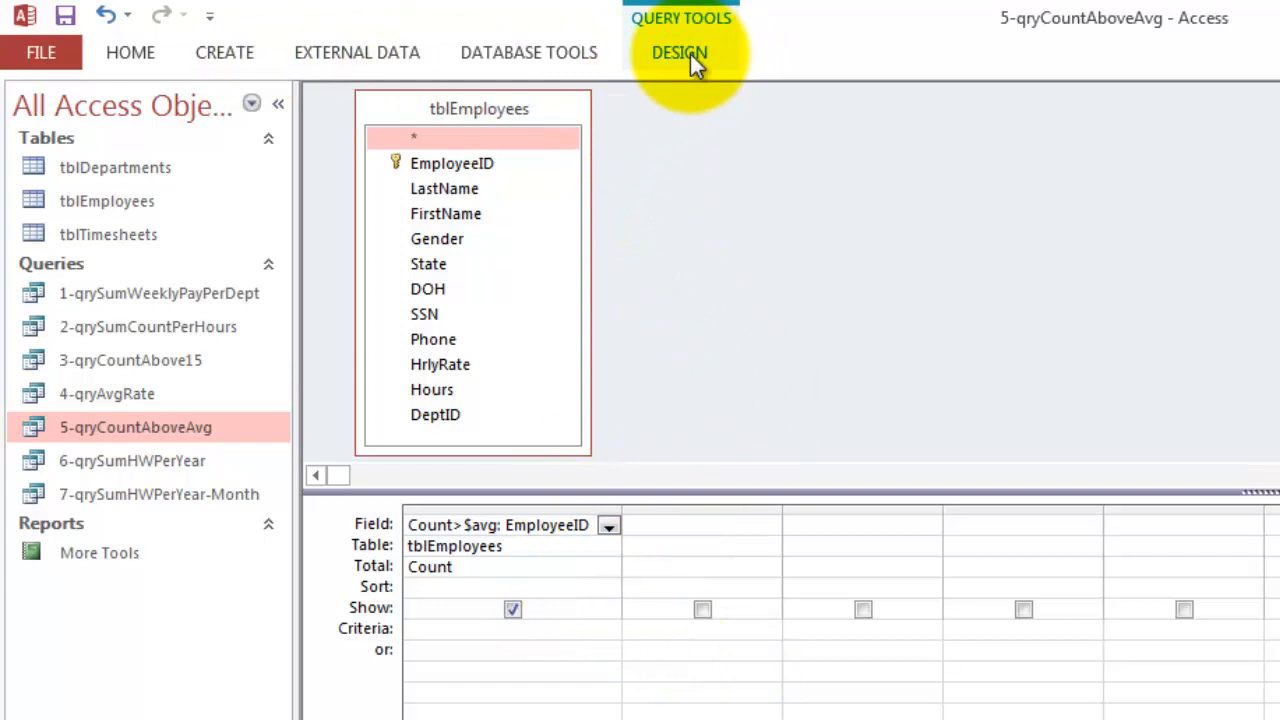
Add 4-qryAvgRate to the design and filter HrlyRate with criteria >= [AvgRate].
click(679, 52)
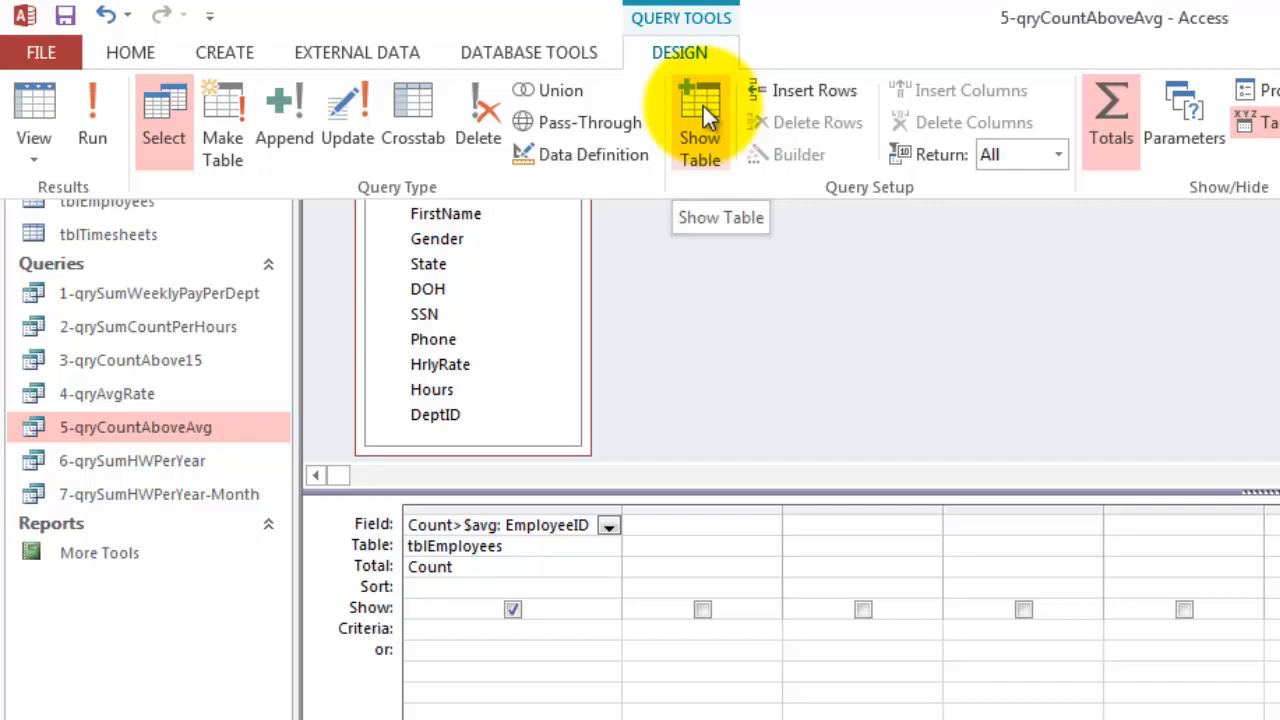
click(700, 115)
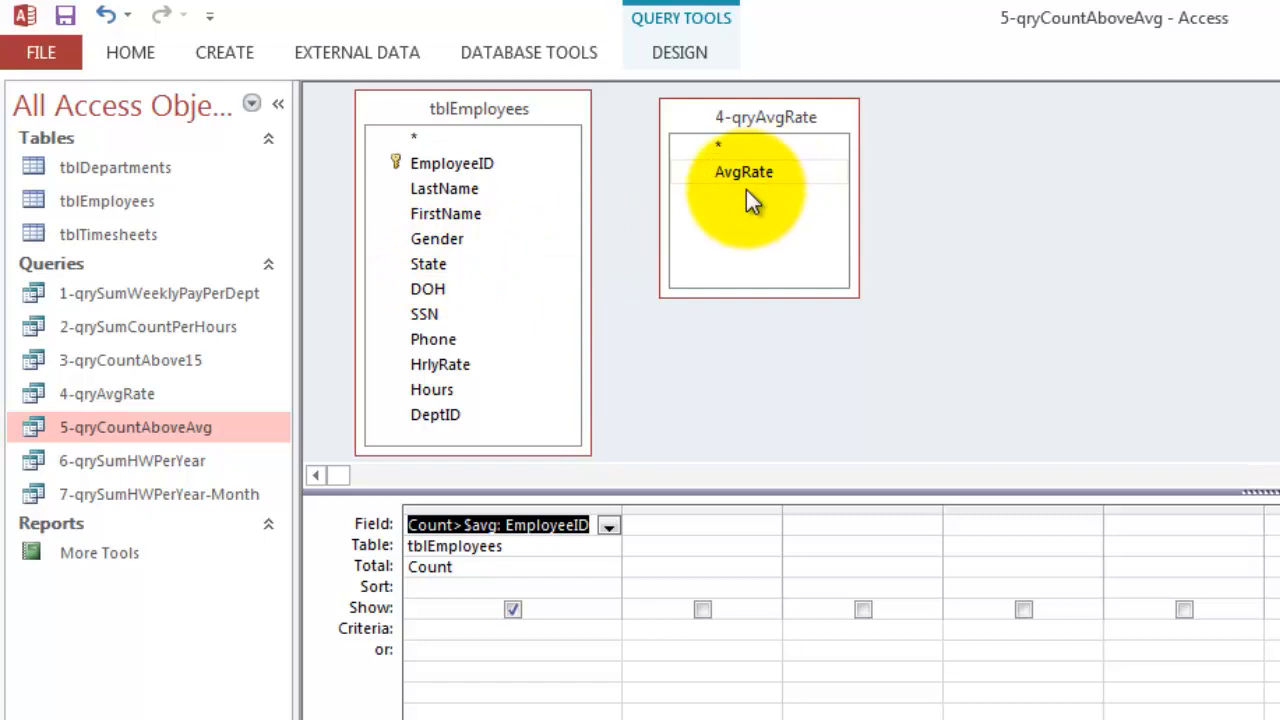
mouse_move(743, 172)
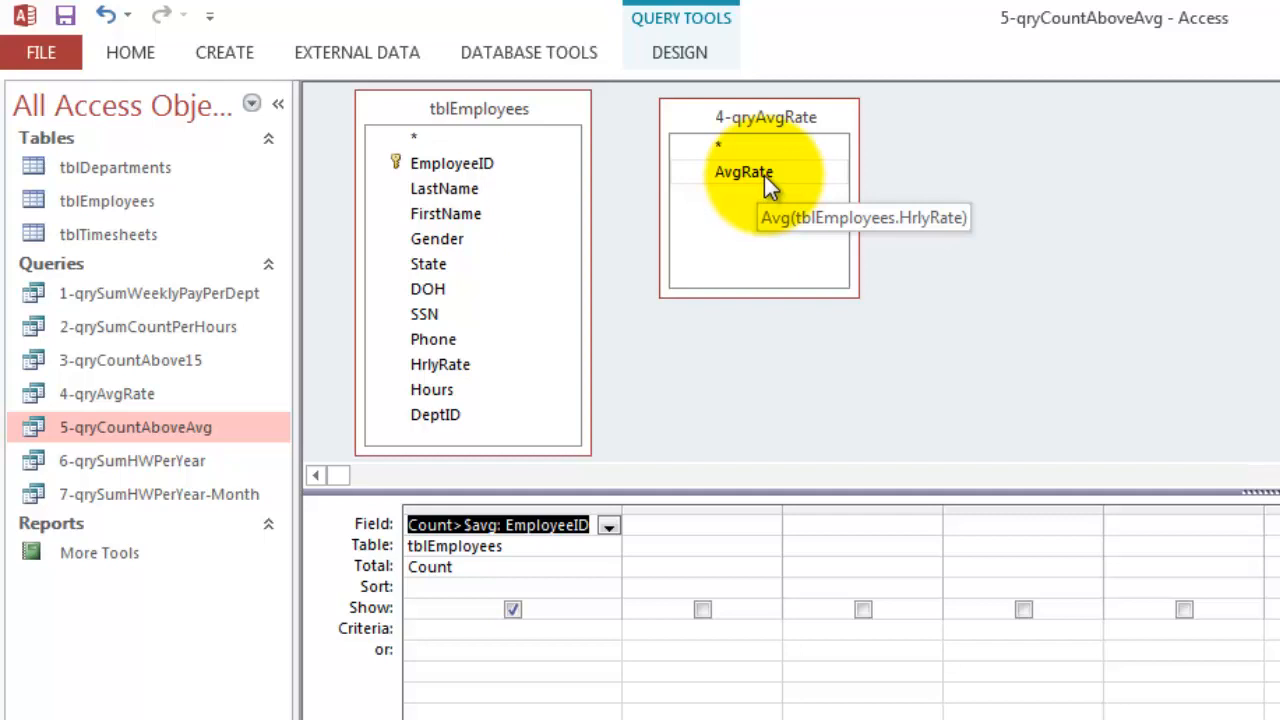
mouse_move(673, 543)
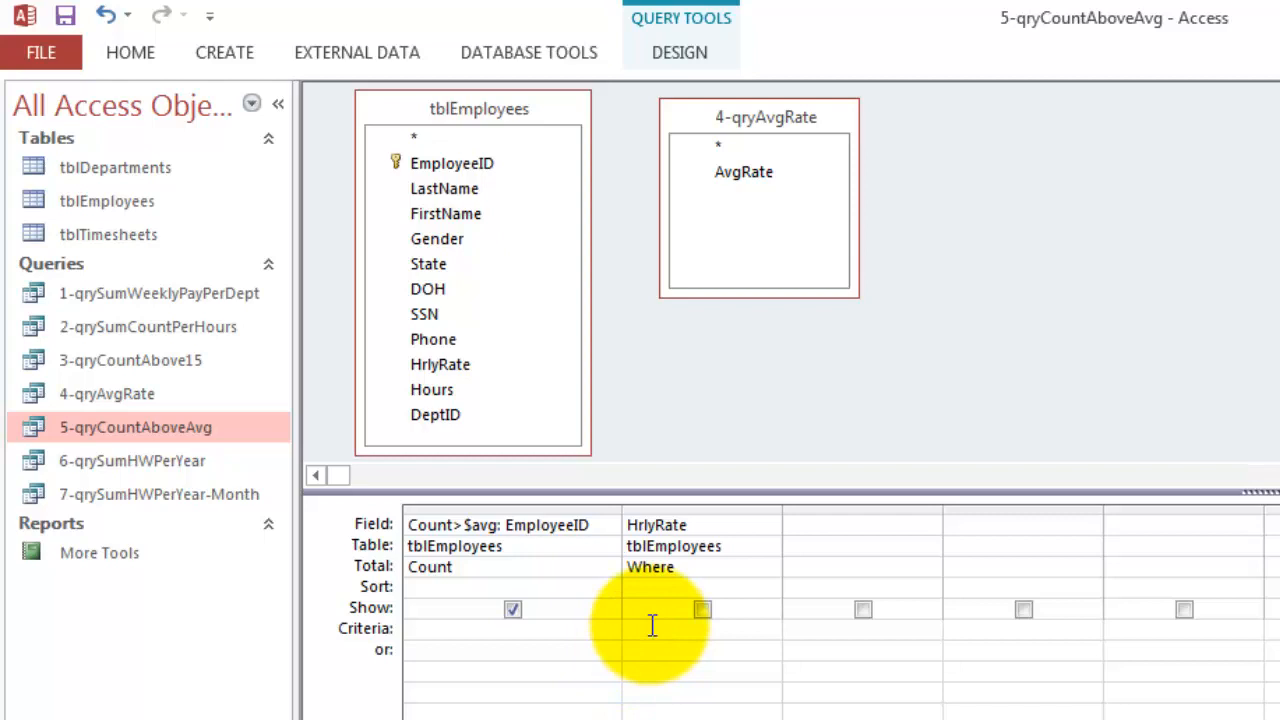
text(>=)
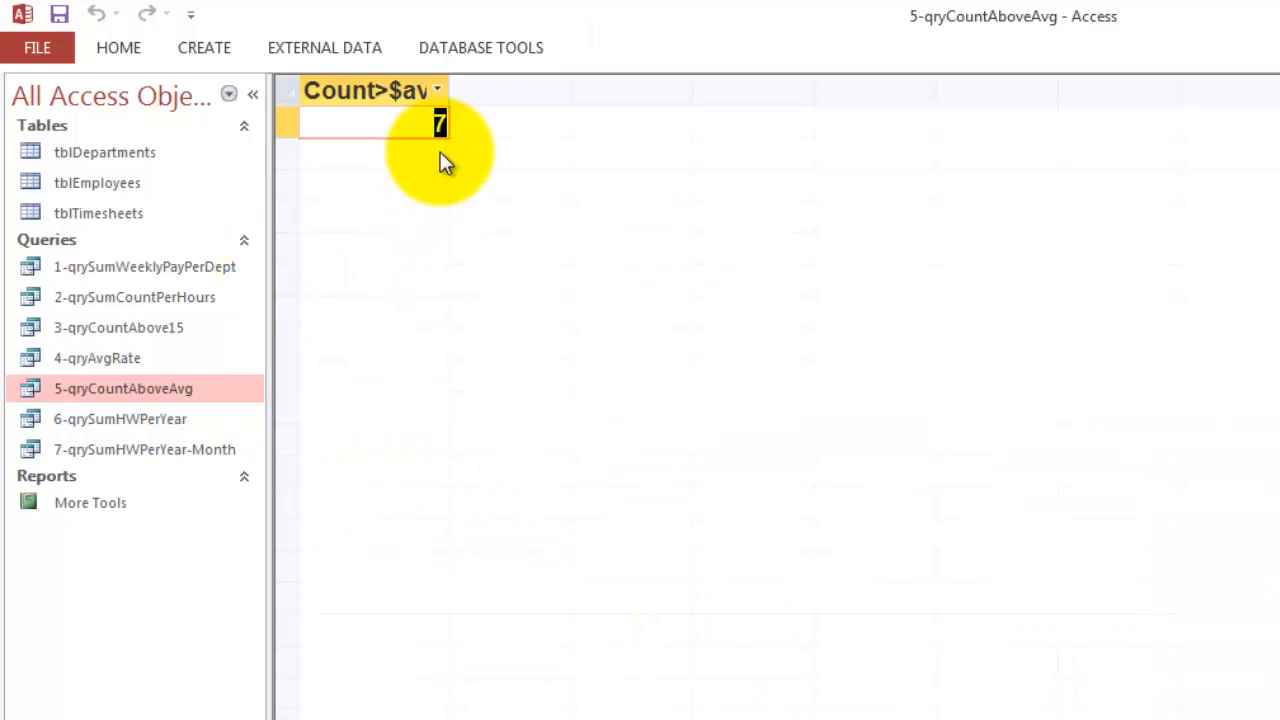
Open 6-qrySumHWPerYear, showing SumHW totals of 165 for 2002 and 664 for 2003.
double_click(120, 418)
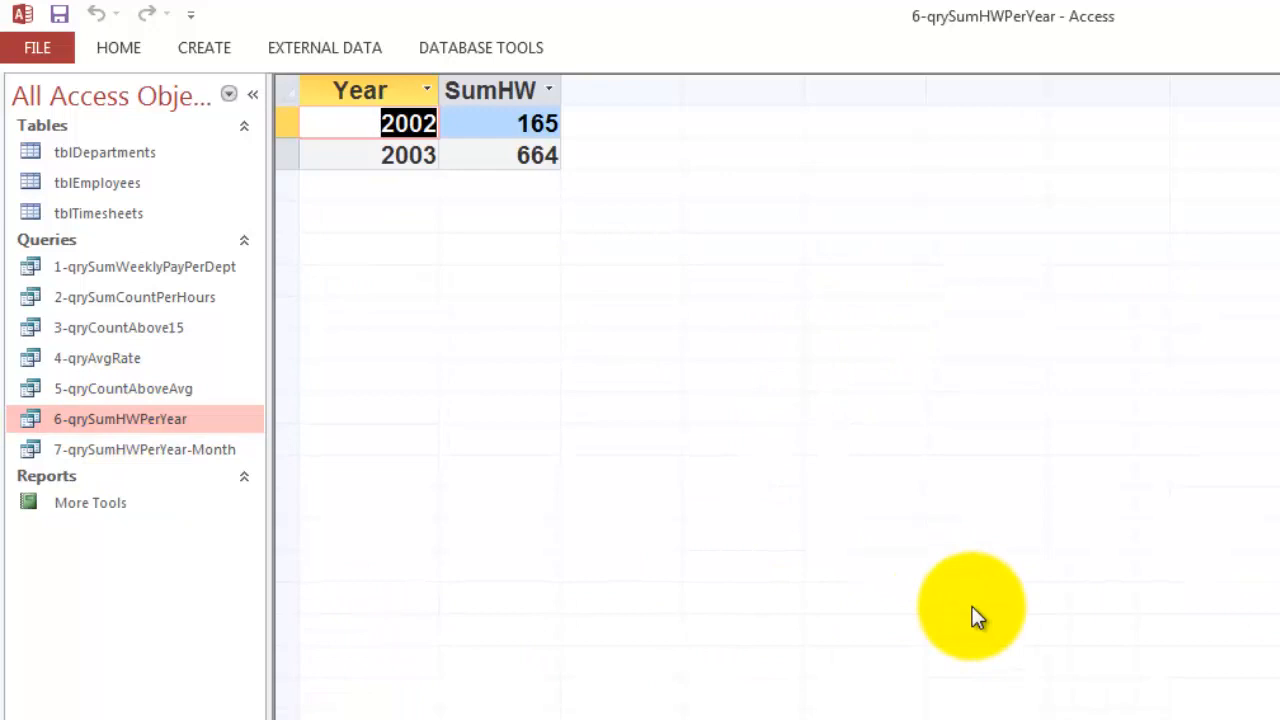
mouse_move(440, 177)
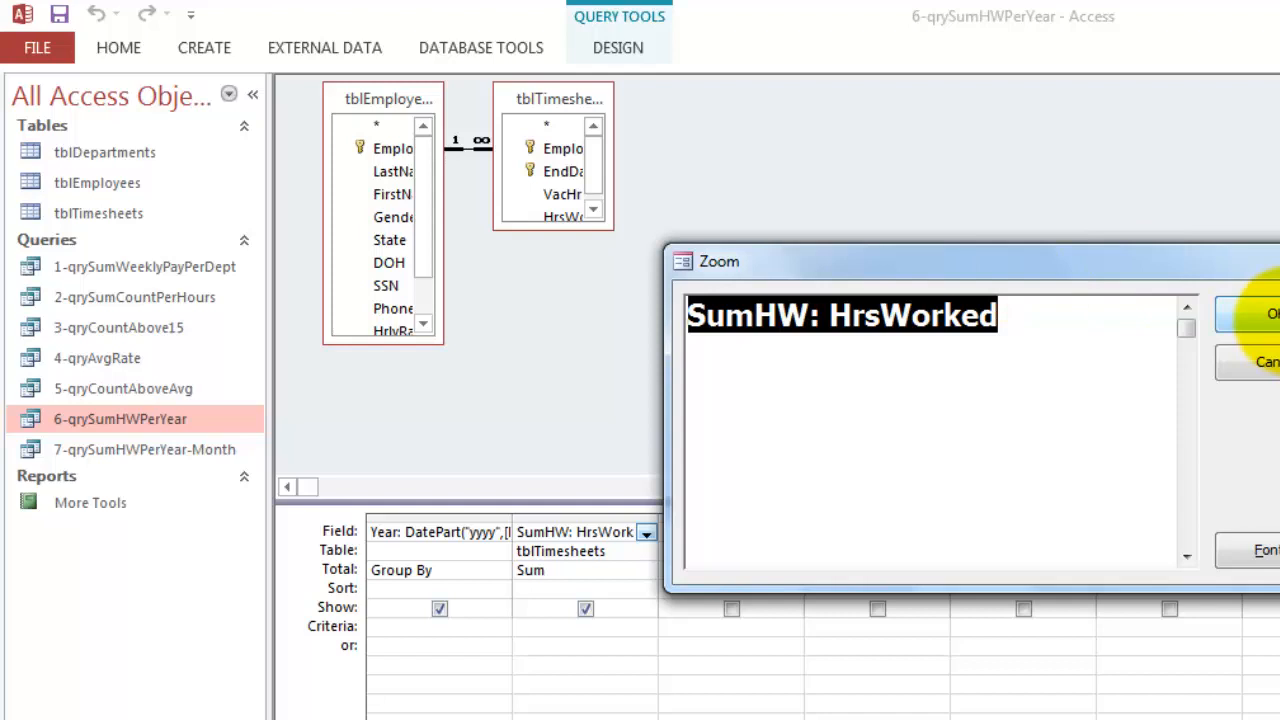
Close the SumHW Zoom and zoom on the Year expression DatePart("yyyy",[EndDate]).
click(1271, 313)
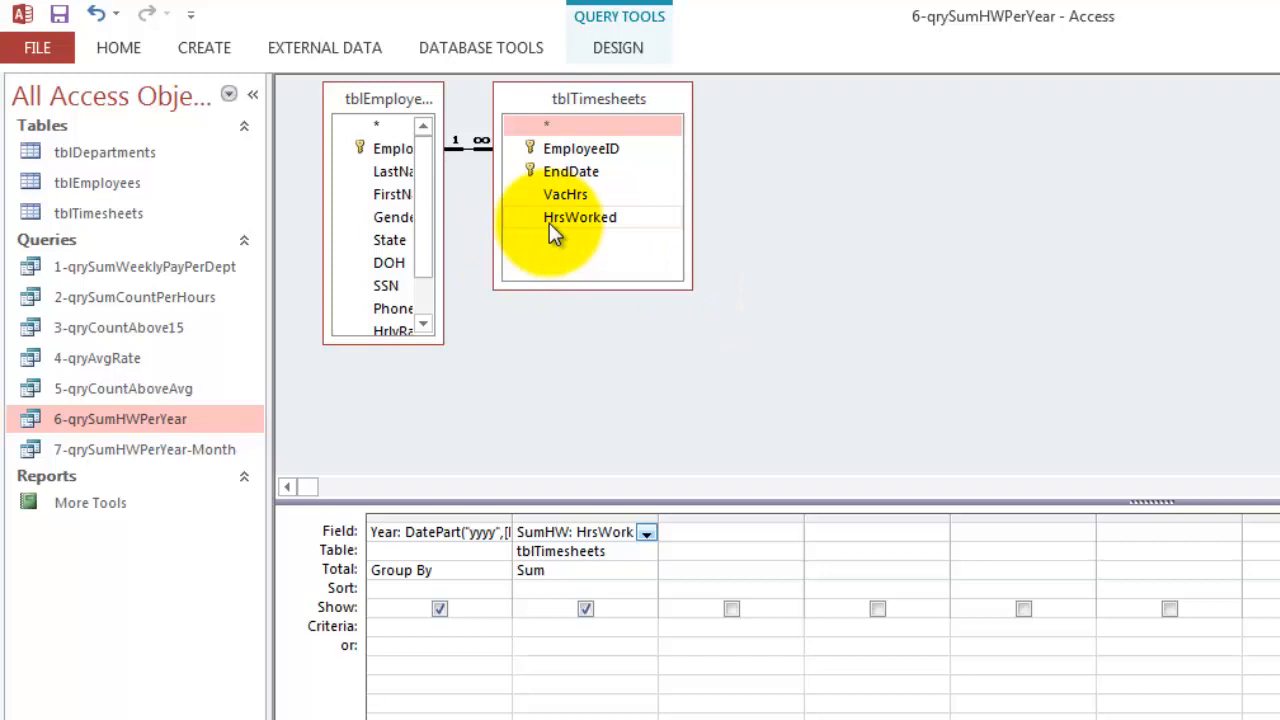
right_click(430, 531)
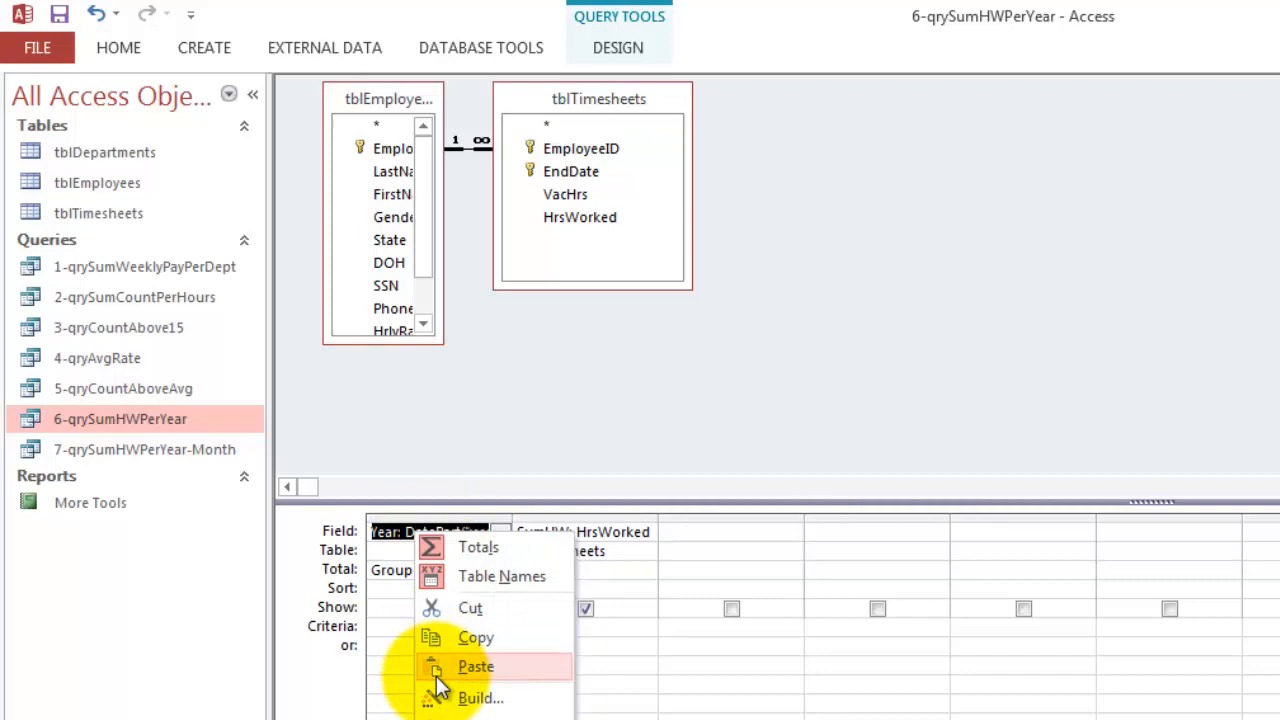
click(475, 697)
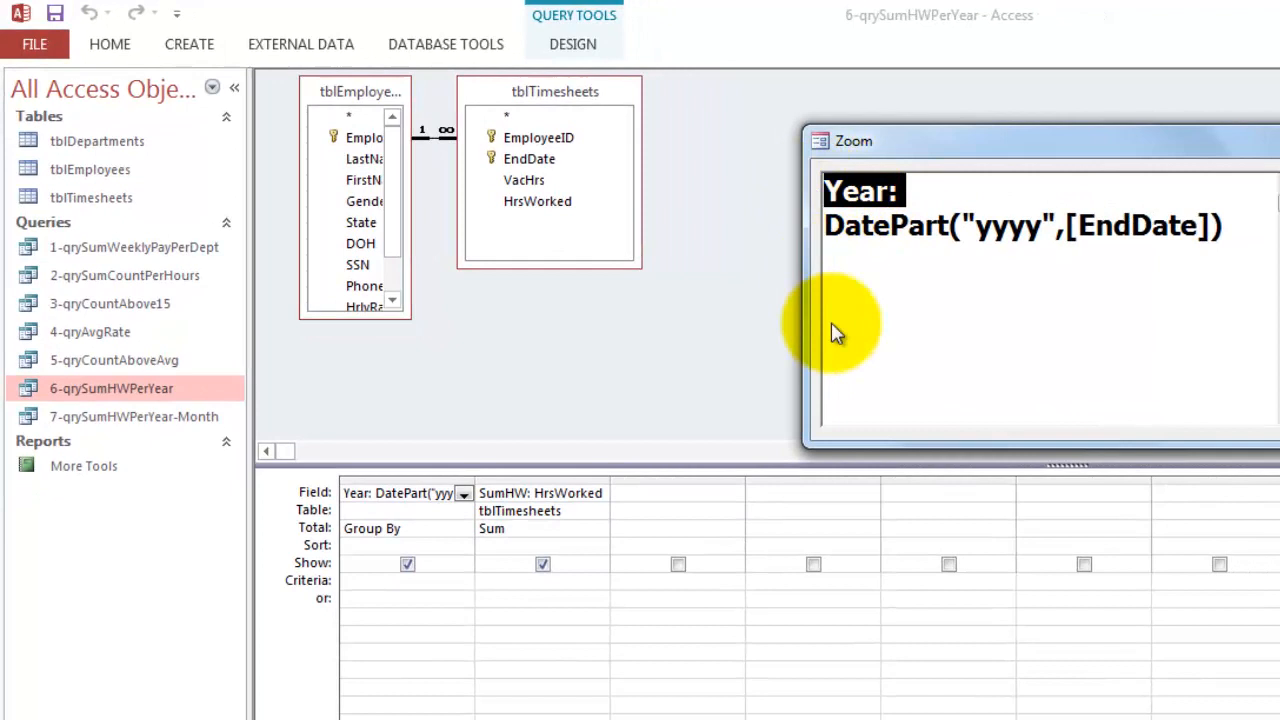
mouse_move(965, 225)
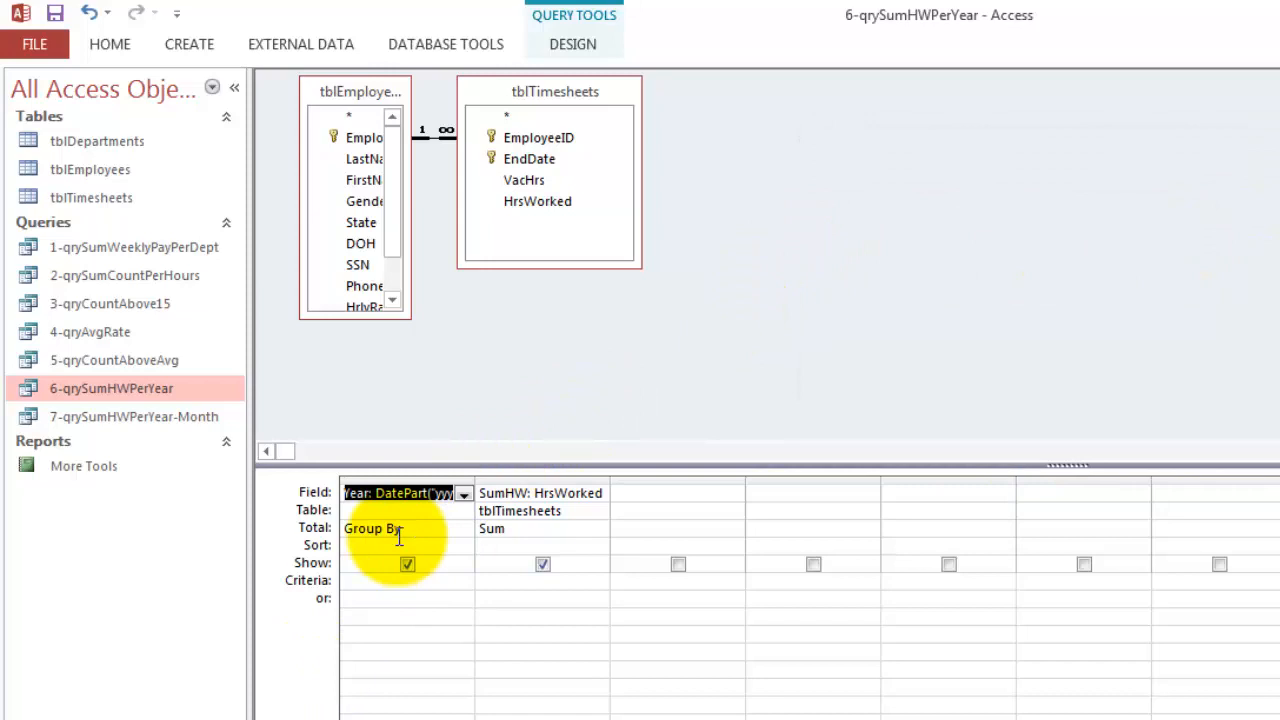
Open 7-qrySumHWPerYear-Month to see SumHW totals for December 2002, January and February 2003.
double_click(134, 416)
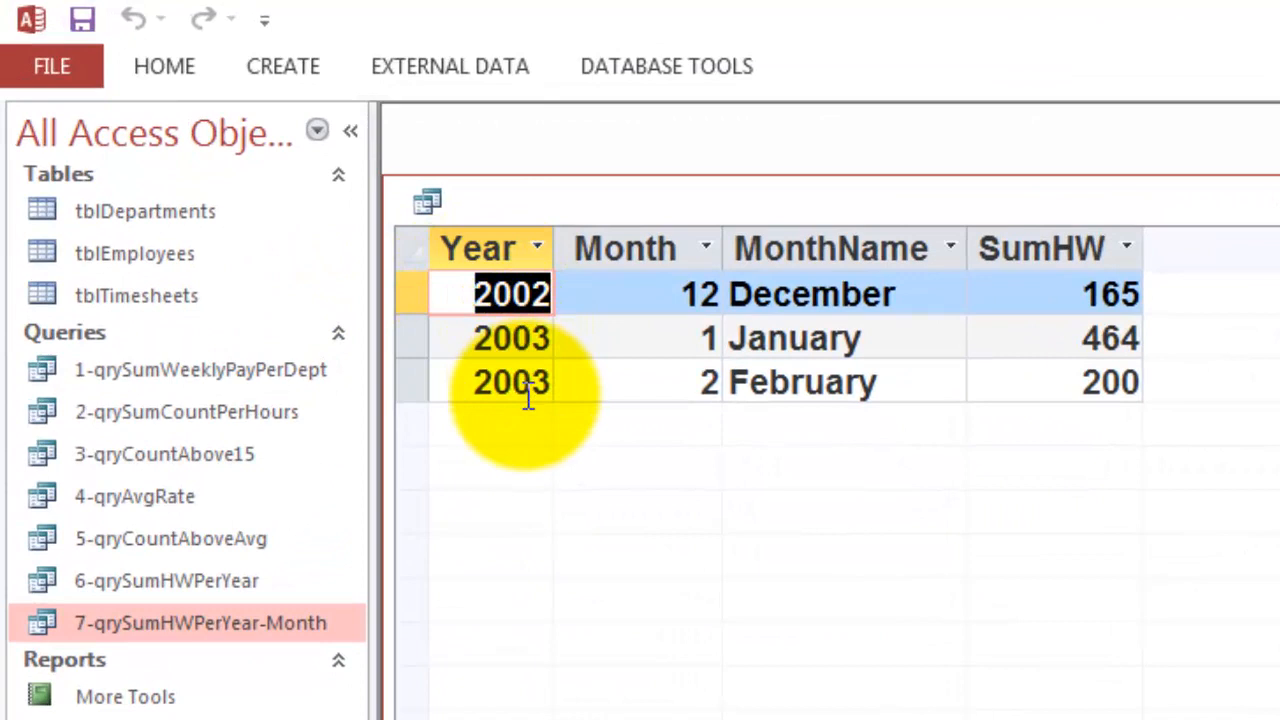
mouse_move(475, 293)
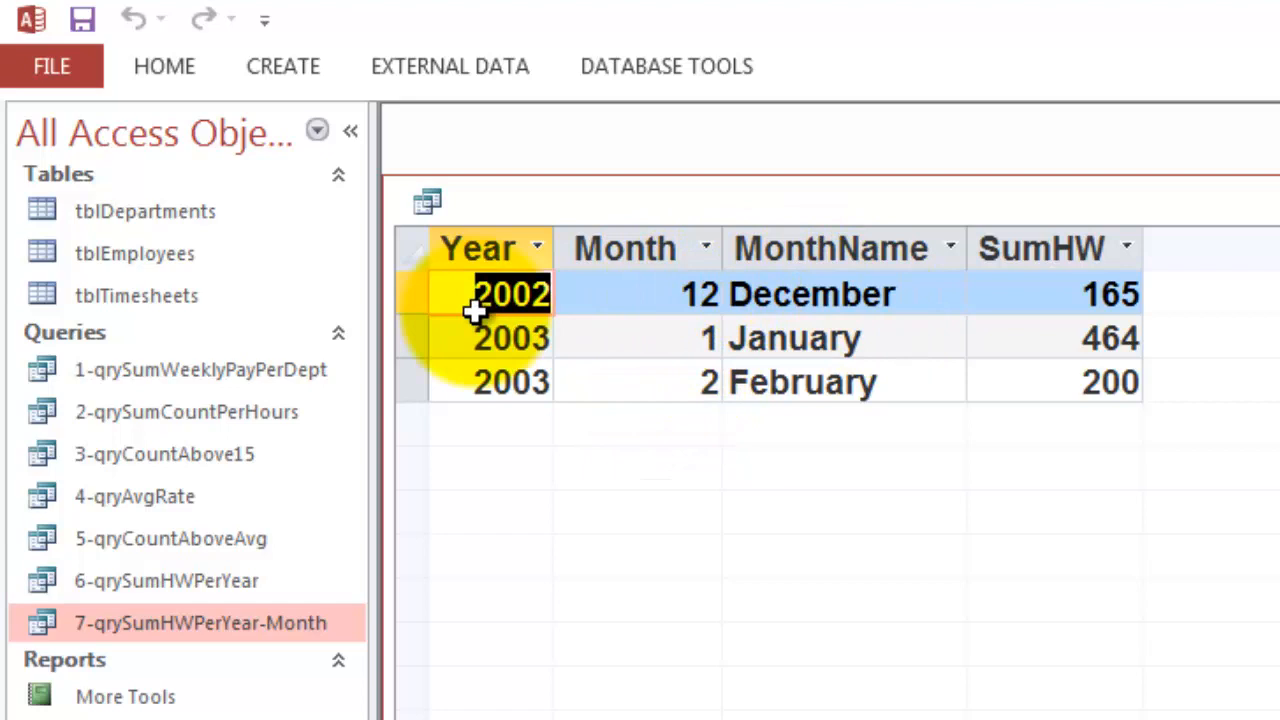
mouse_move(975, 520)
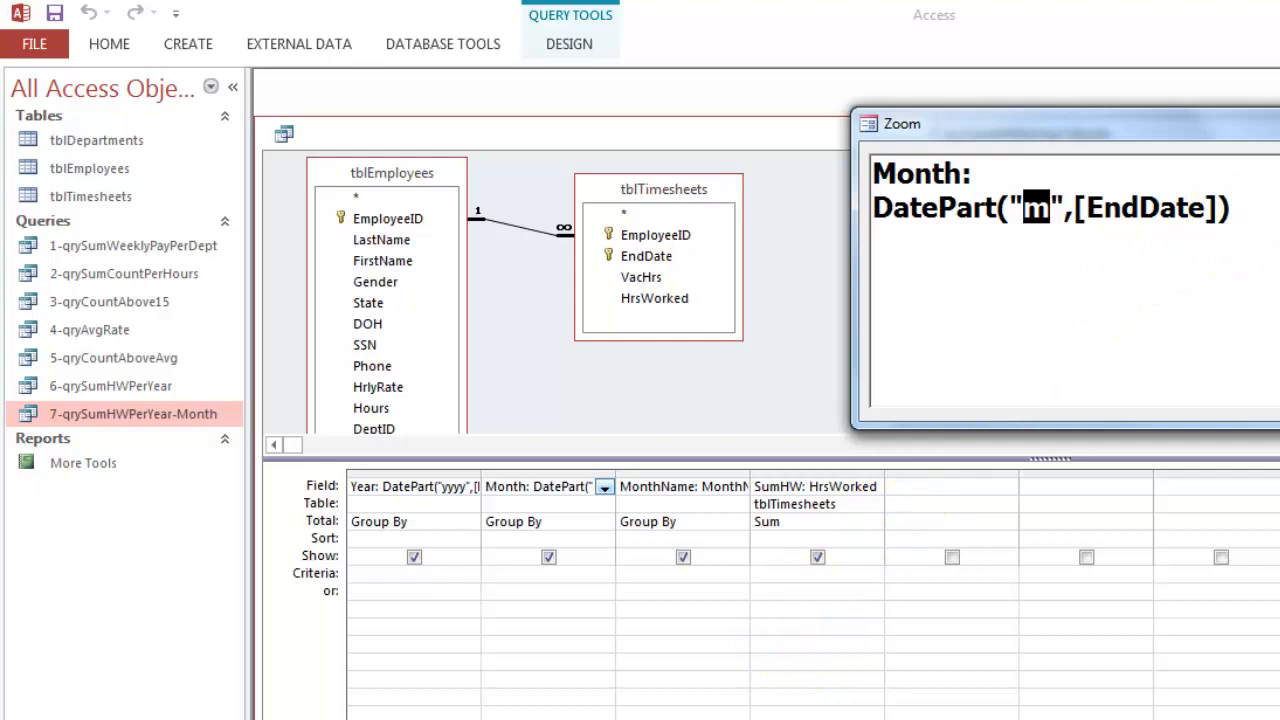
Zoom on the MonthName field's full expression in the design grid.
right_click(685, 486)
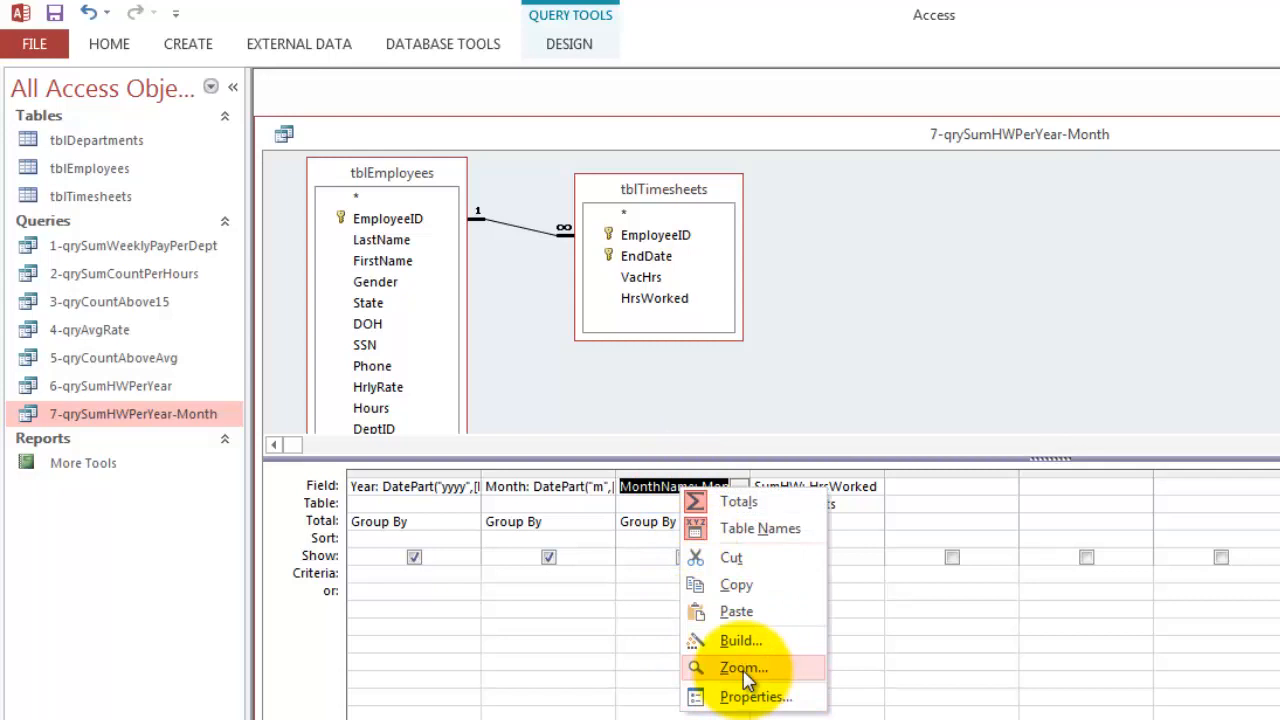
click(742, 667)
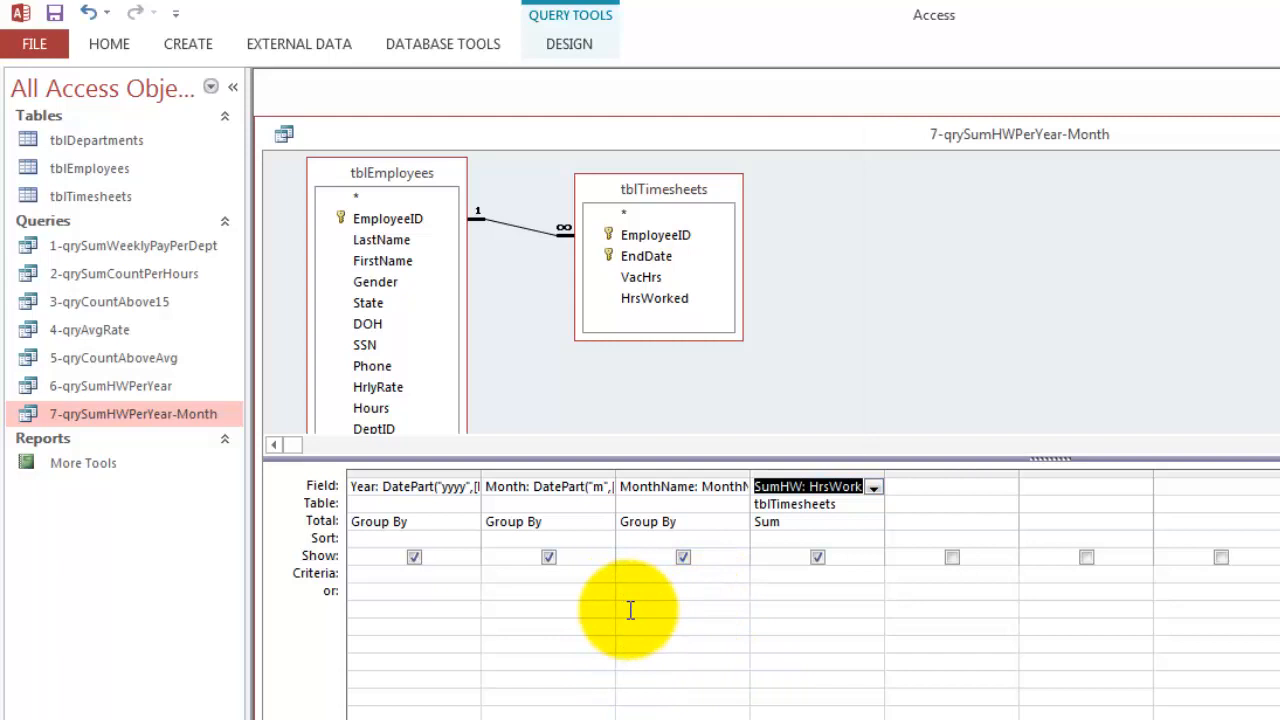
Run qrySumHWPerYear-Month: December 2002 165, January 2003 464, February 2003 200.
click(683, 486)
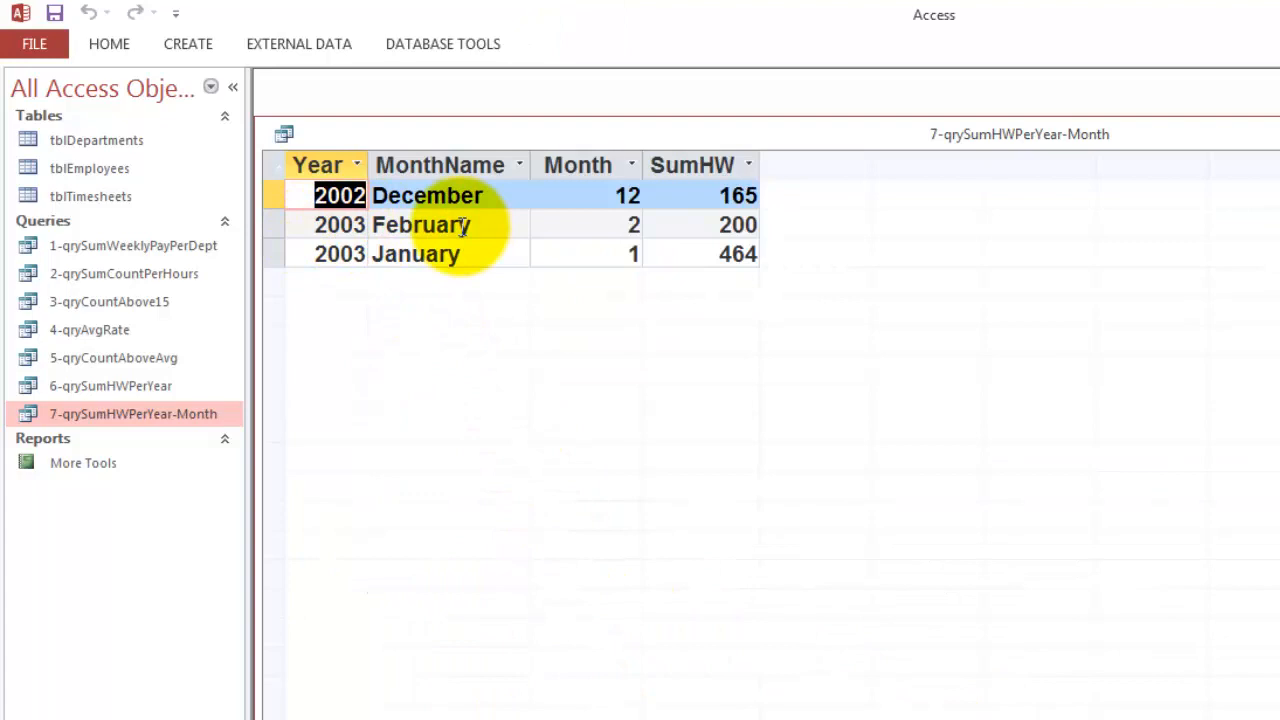
mouse_move(340, 253)
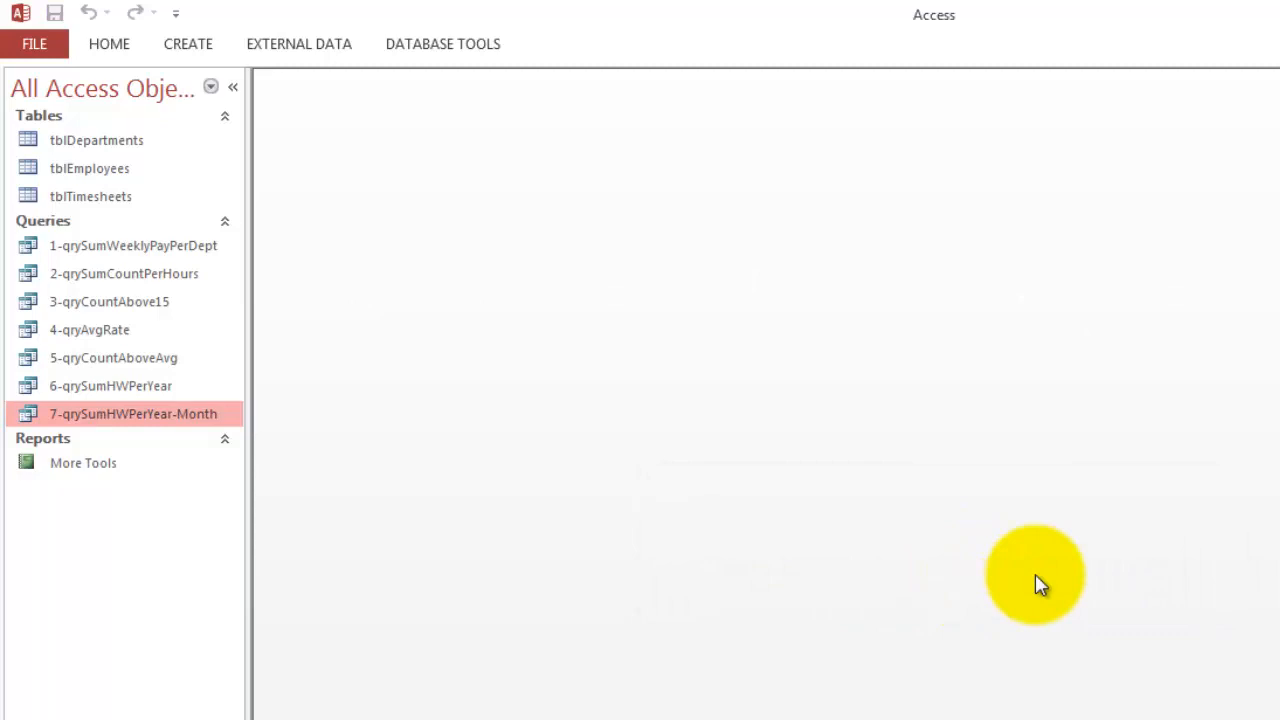
mouse_move(183, 462)
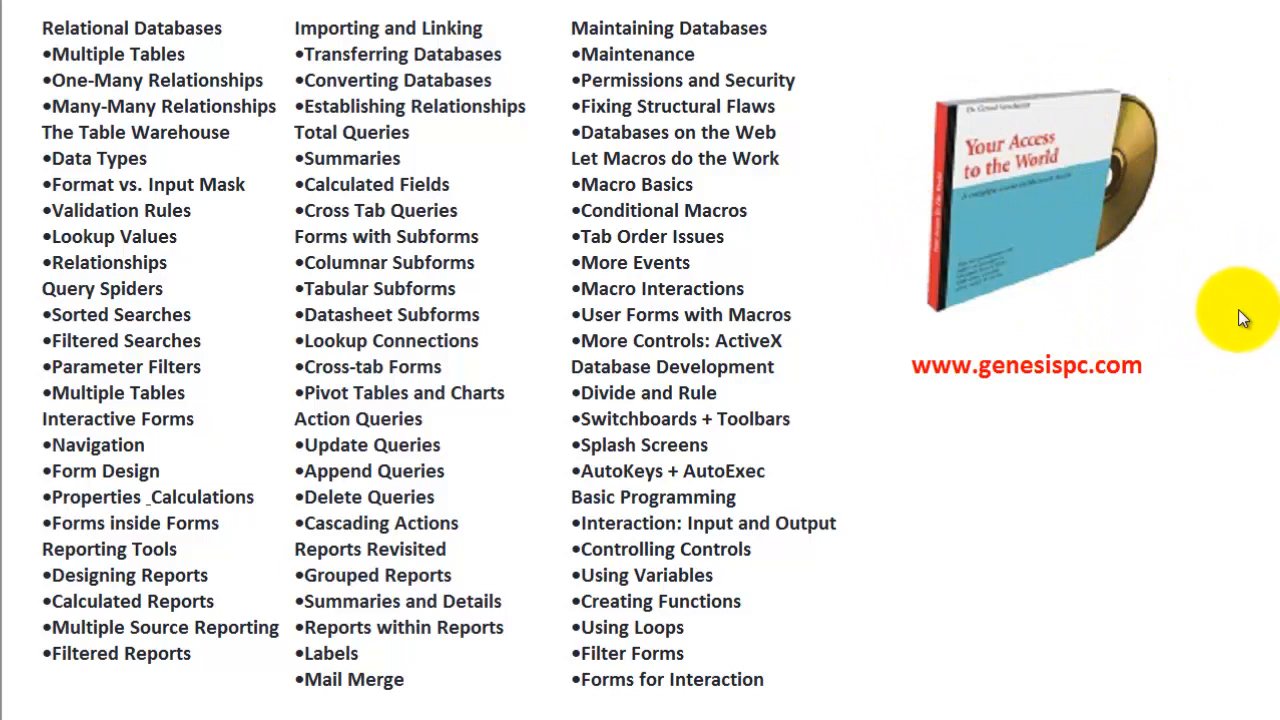
mouse_move(945, 542)
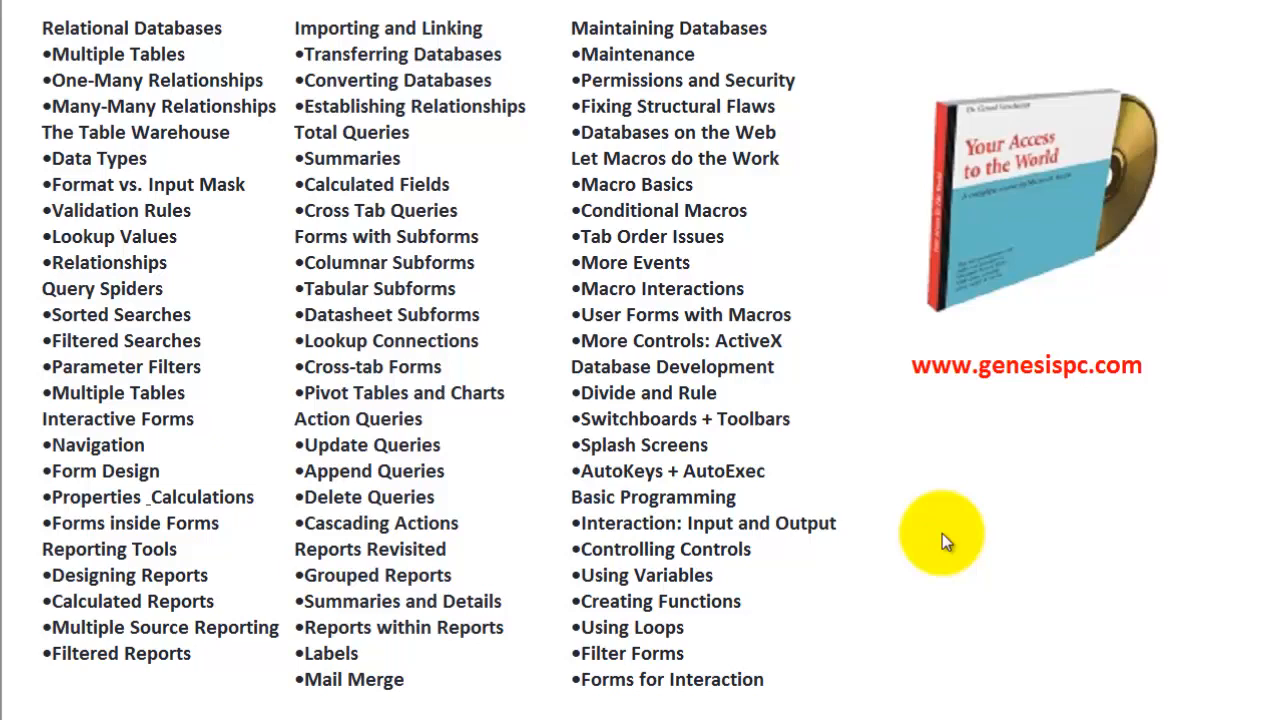